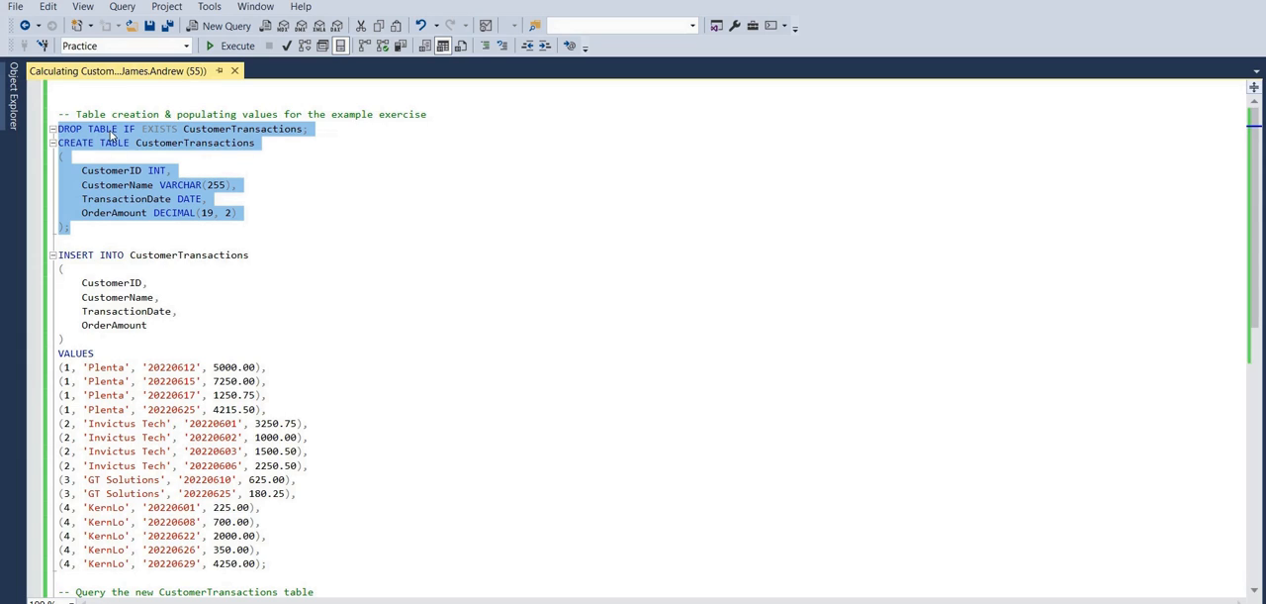
mouse_move(263, 139)
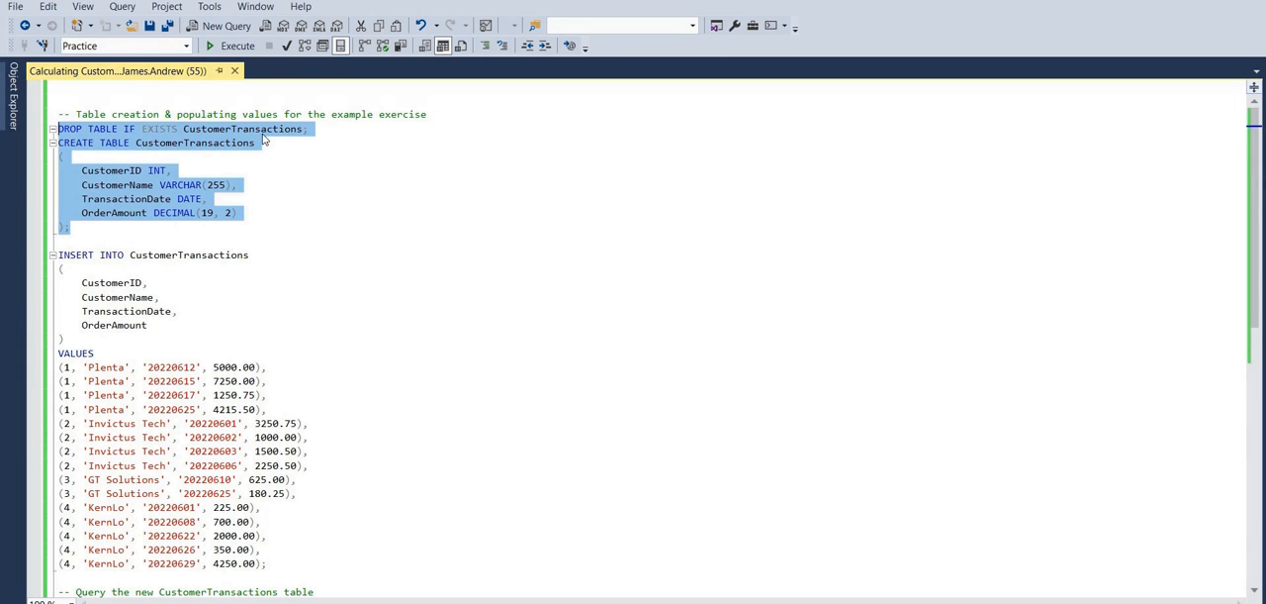
mouse_move(230, 46)
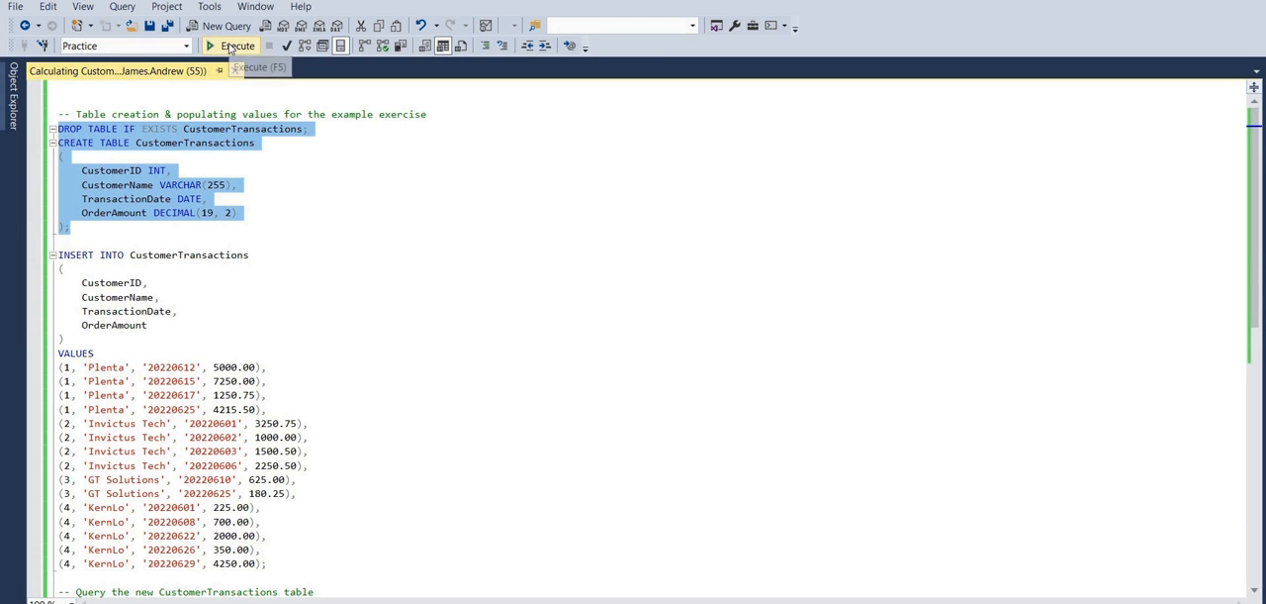
Run the DROP/CREATE statements so CustomerTransactions exists with its four columns.
left_click(230, 46)
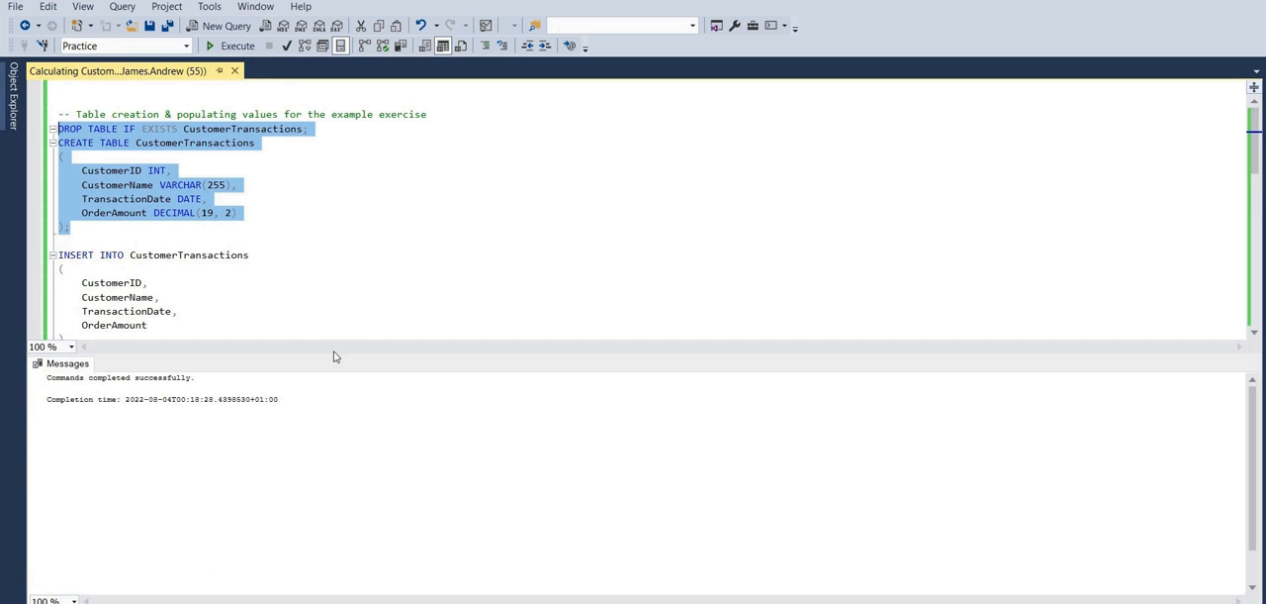
scroll("down", 3)
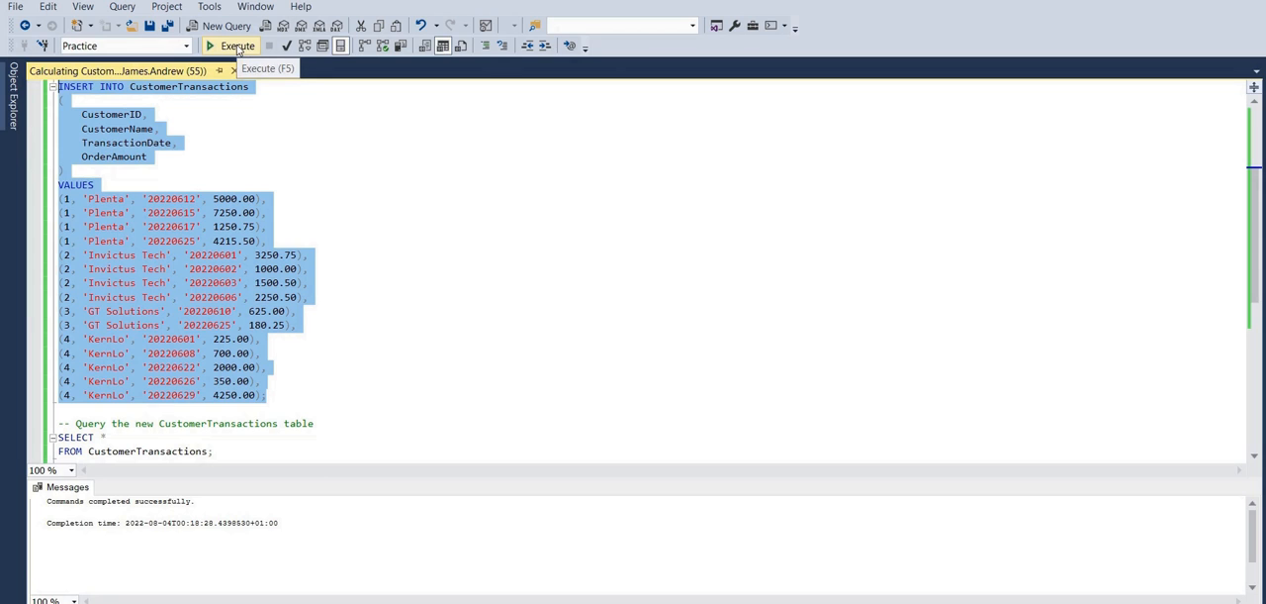
Insert the 15 sample rows and select the SELECT * FROM CustomerTransactions query.
left_click(230, 46)
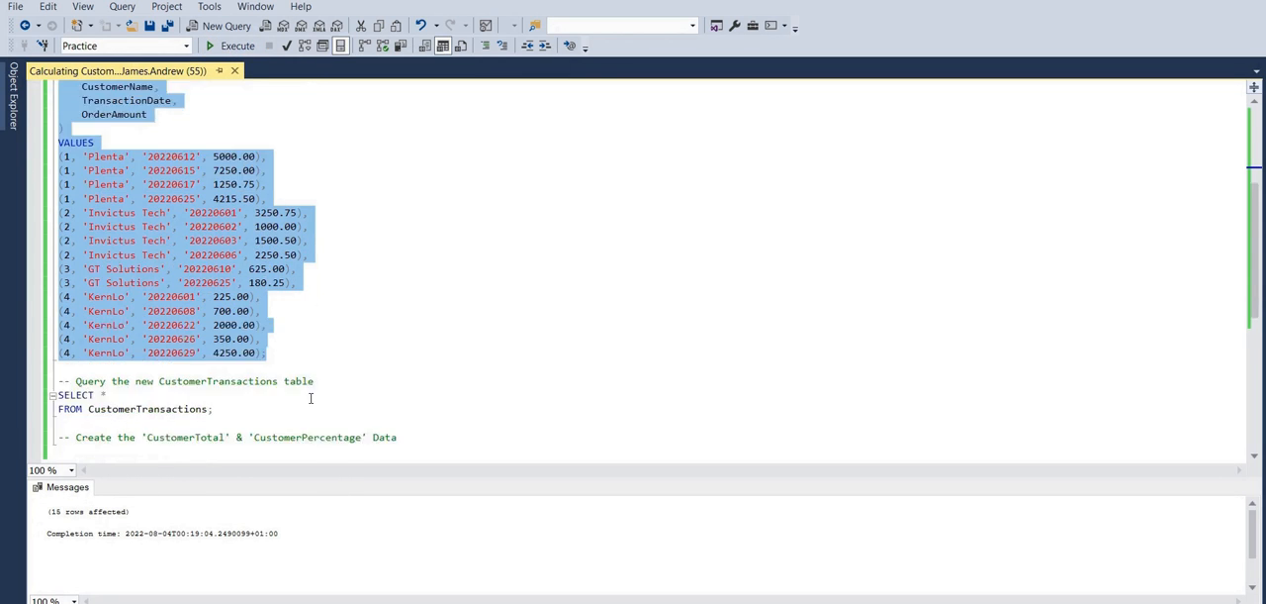
scroll("down", 3)
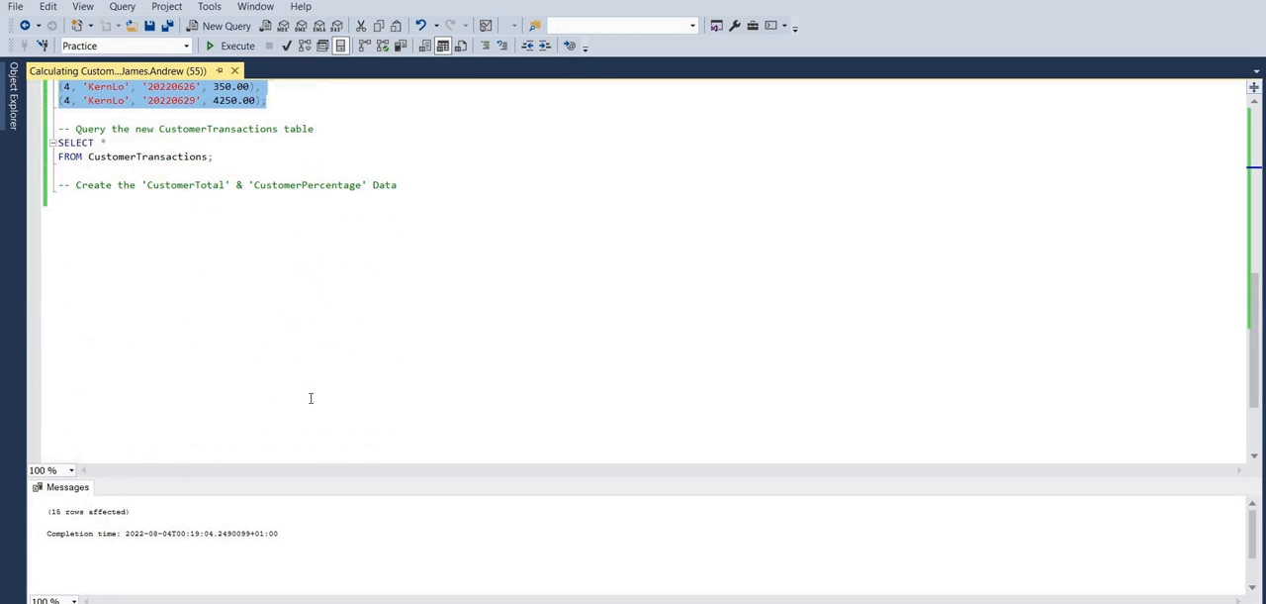
left_click_drag(60, 143, 213, 156)
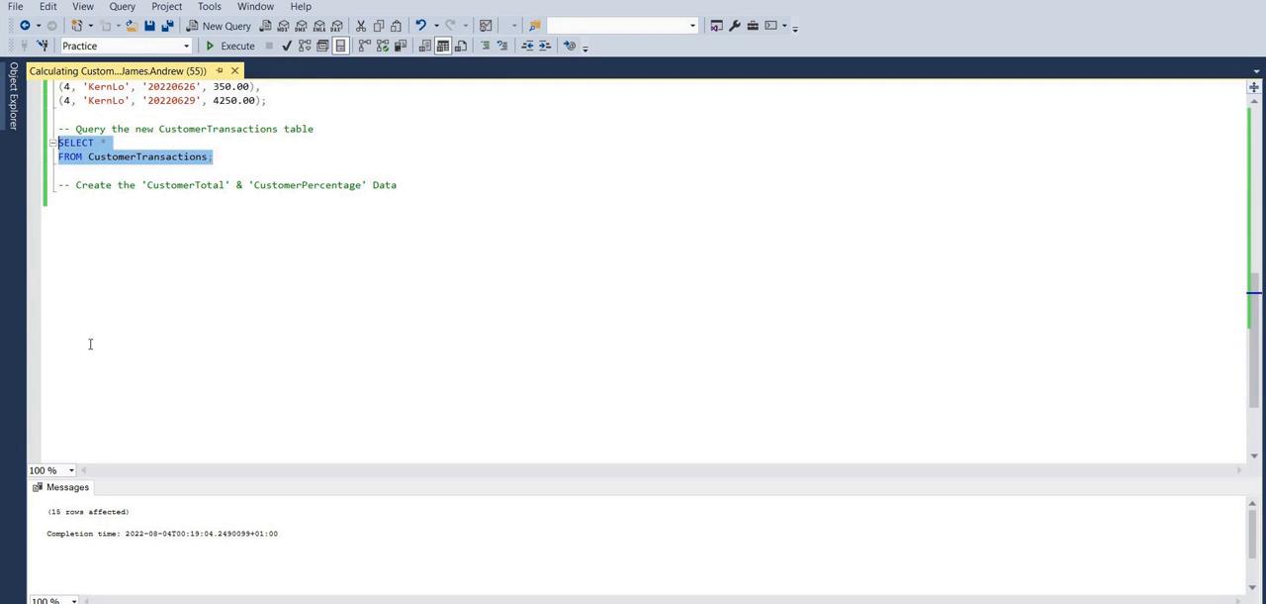
mouse_move(237, 45)
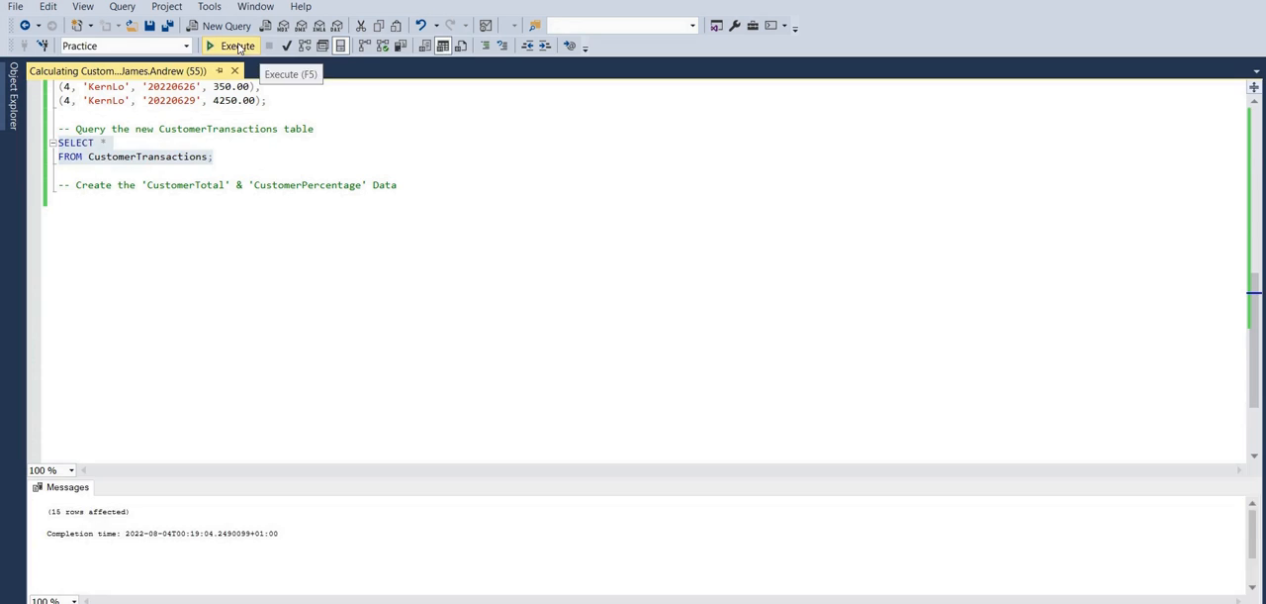
Return all 15 CustomerTransactions rows and enlarge the editor text to 150%.
left_click(233, 45)
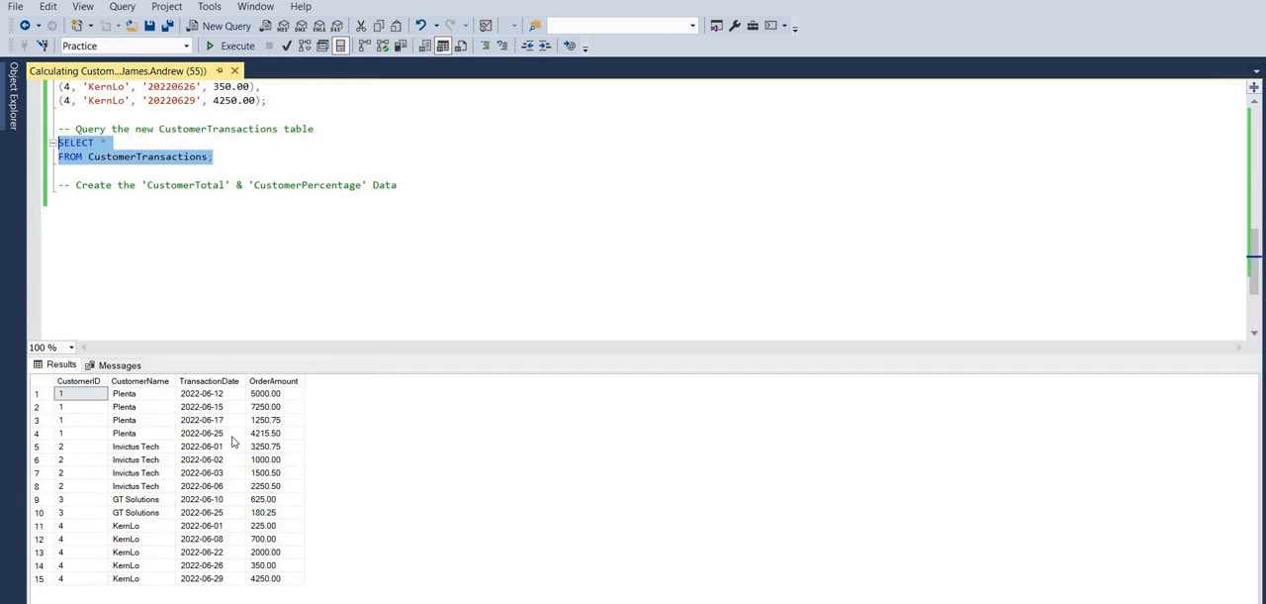
mouse_move(259, 394)
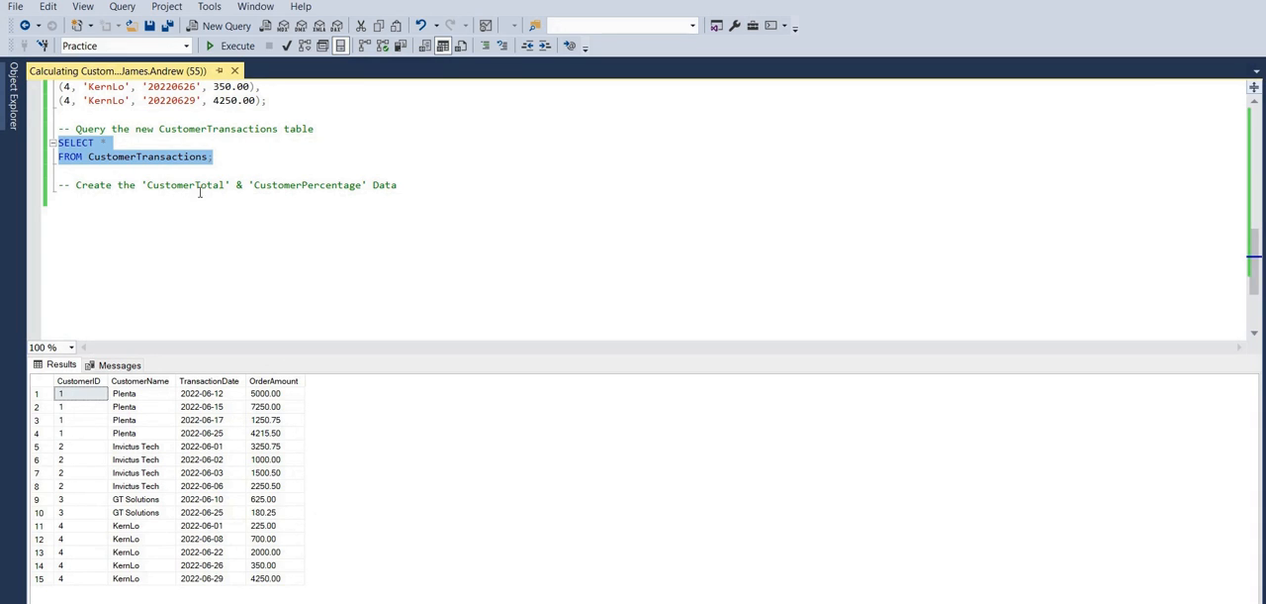
left_click(71, 346)
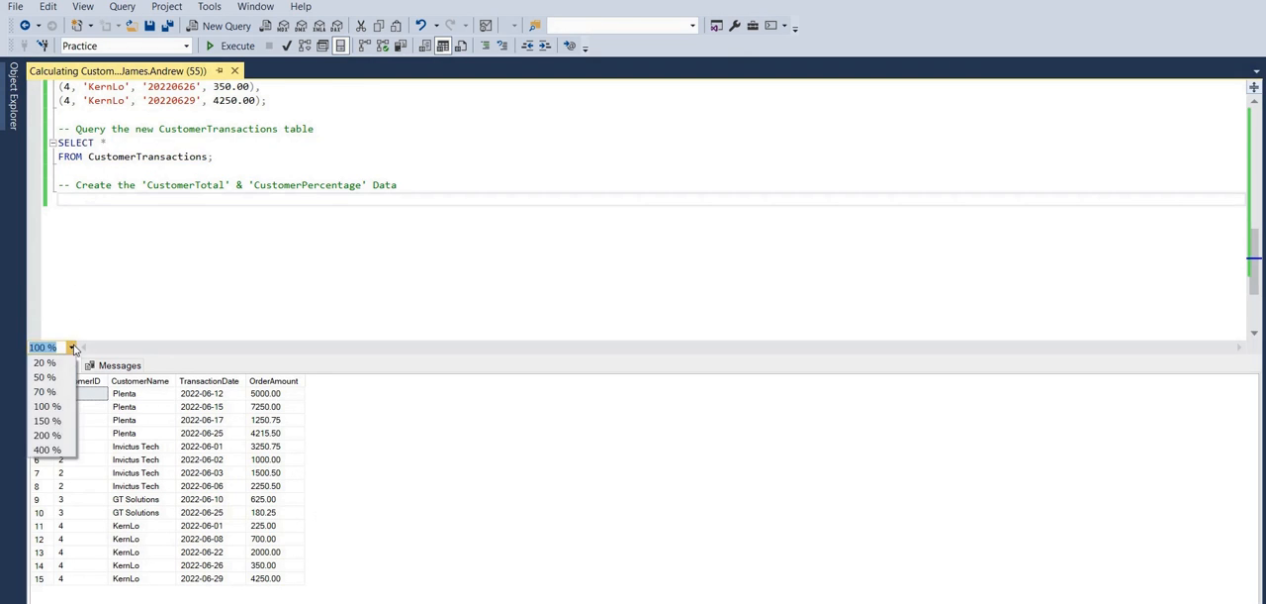
left_click(48, 419)
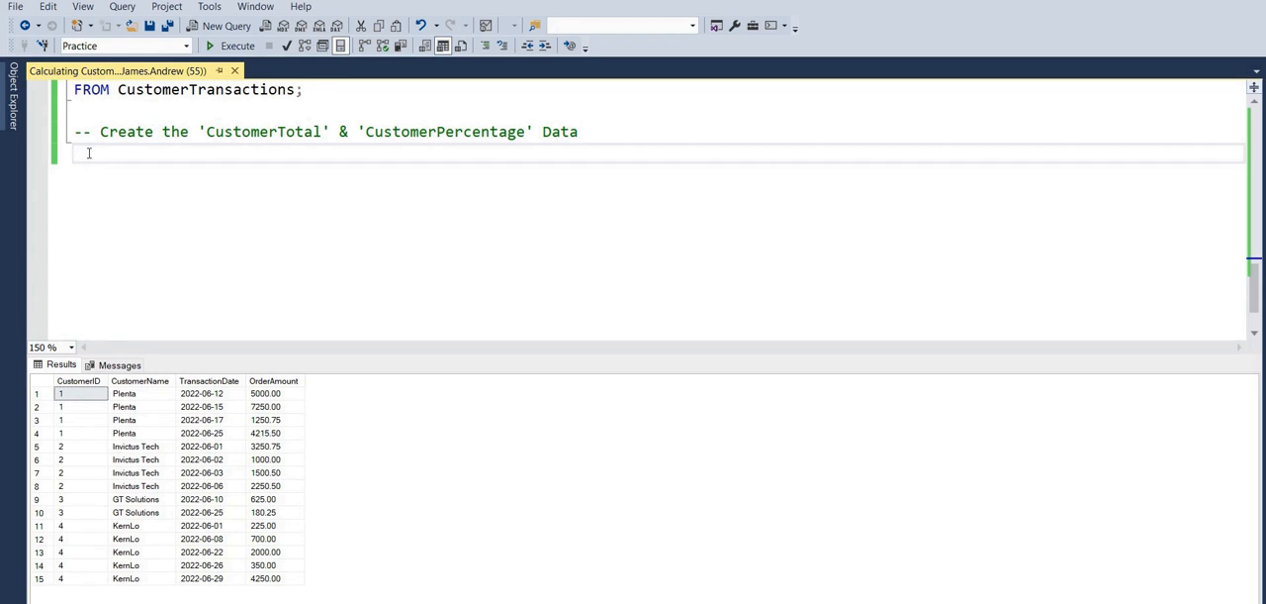
Write SELECT CustomerID, CustomerName, OrderAmount as the start of the new query.
type("SELECT")
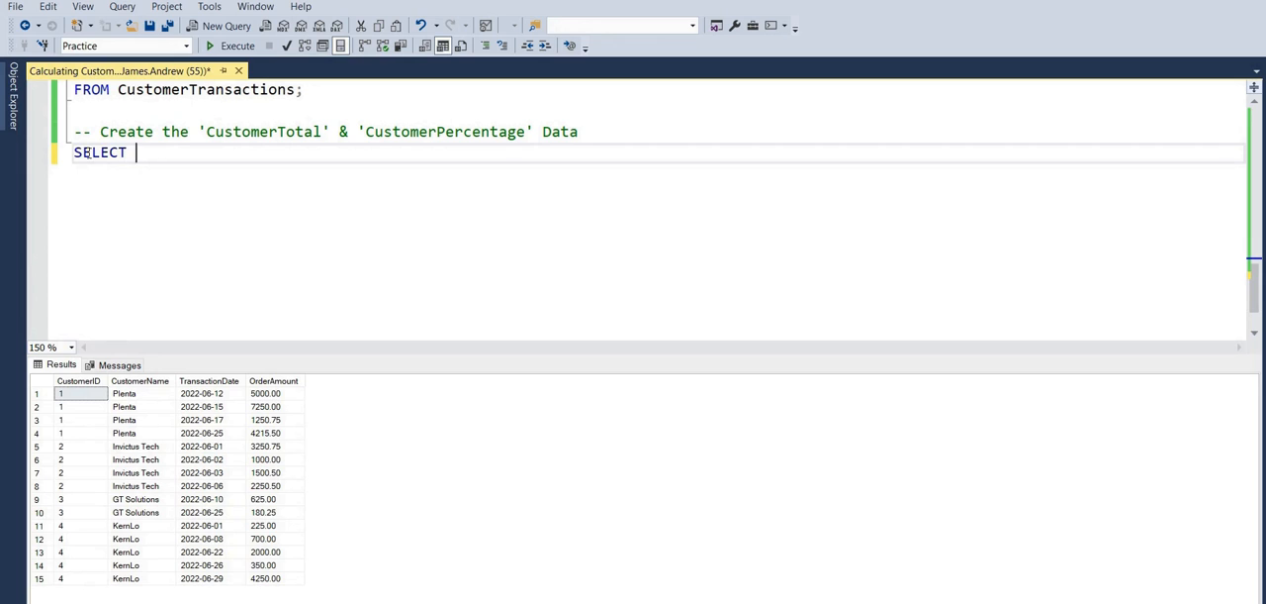
type("Cu")
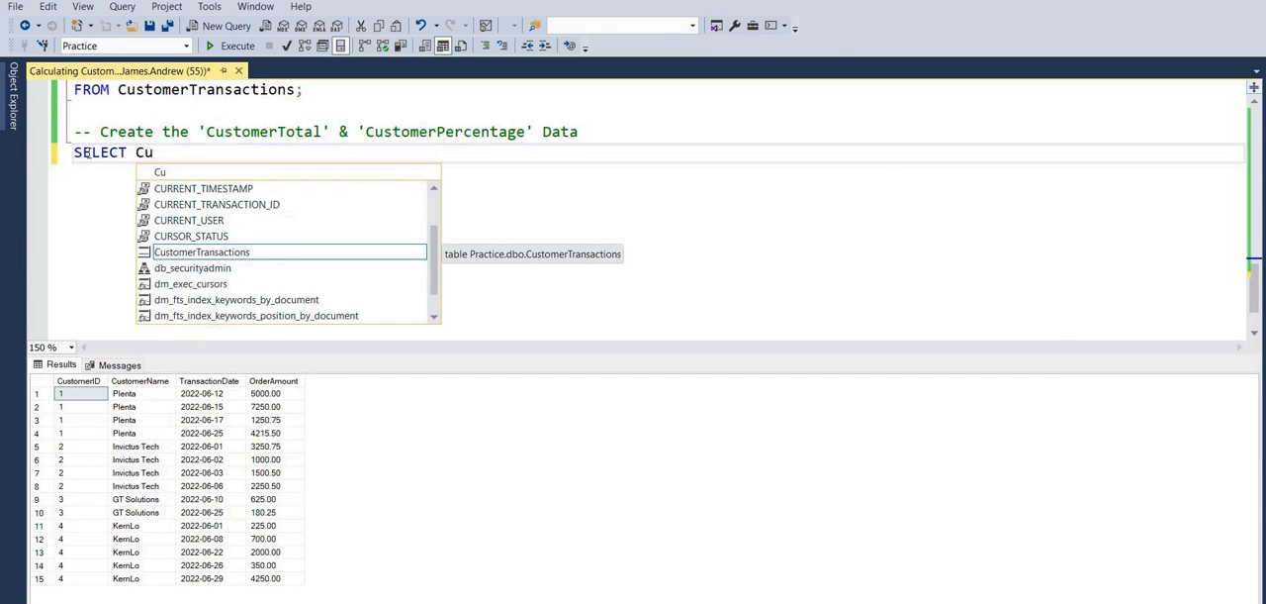
type("stomerI")
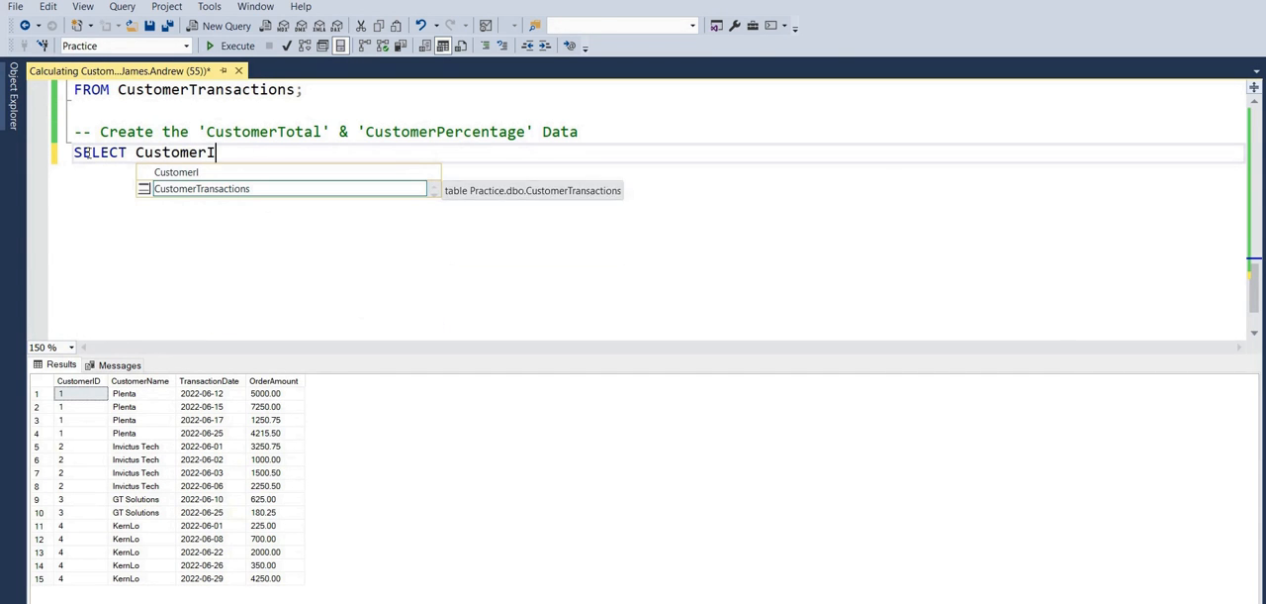
type("D")
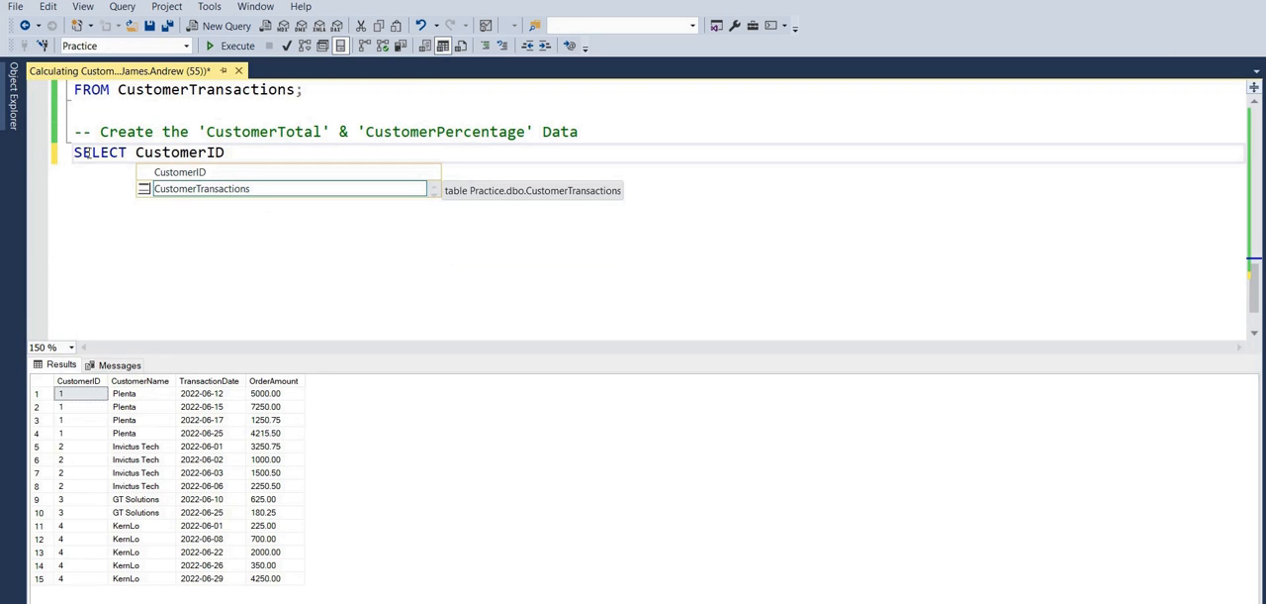
type(",")
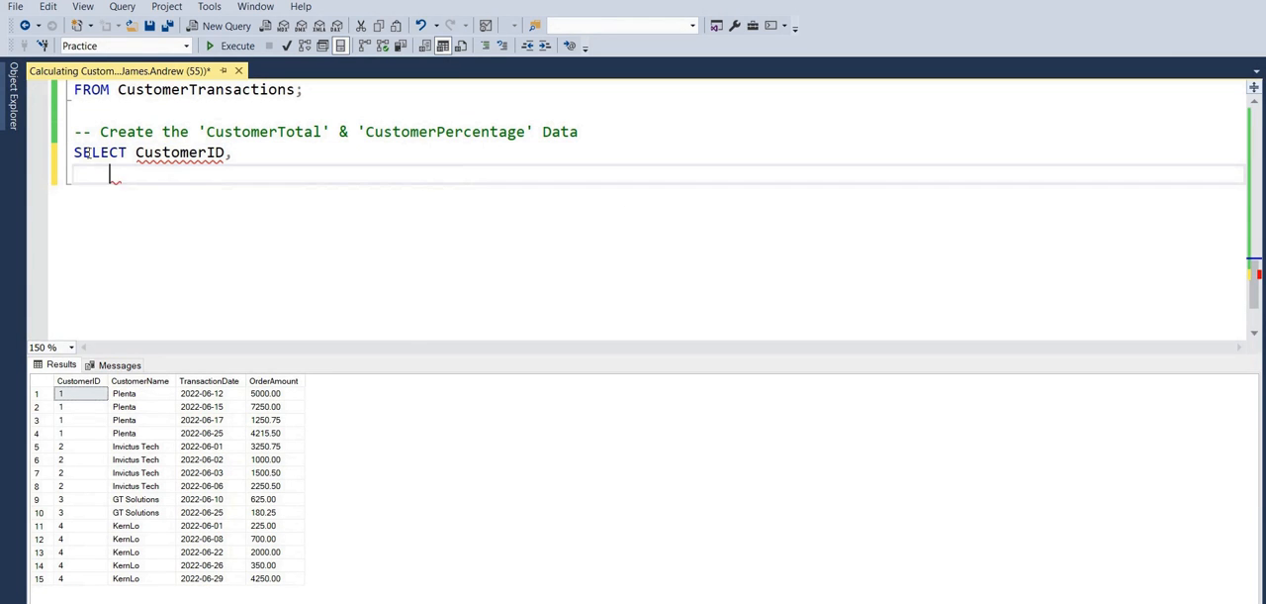
type("Custo")
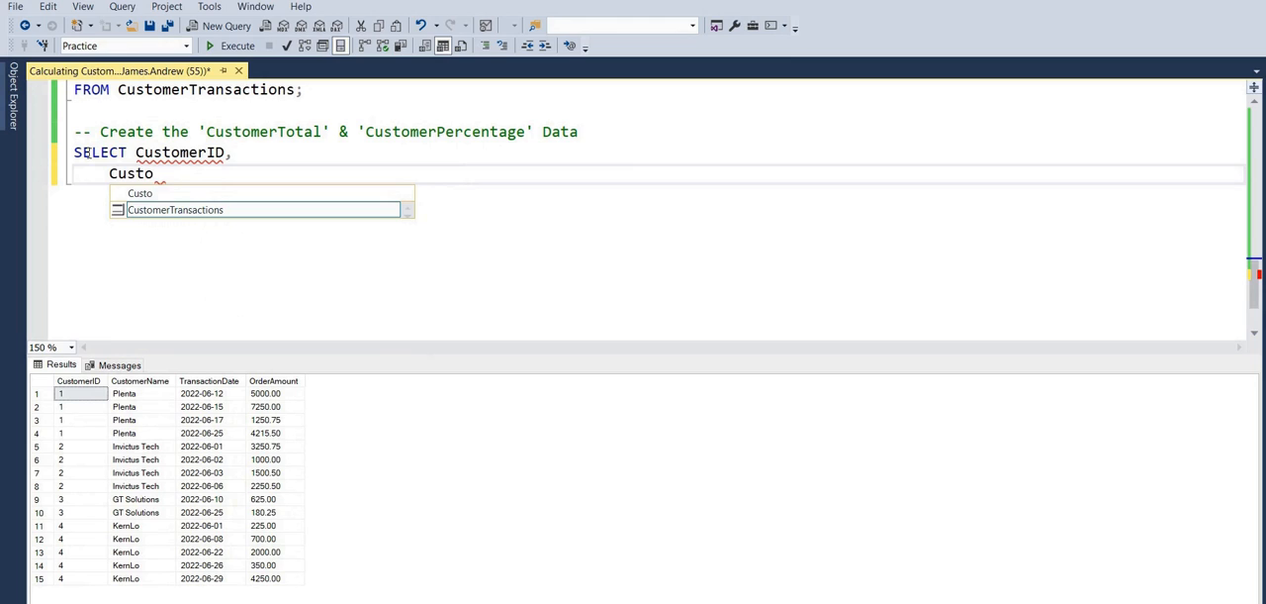
type("merName,")
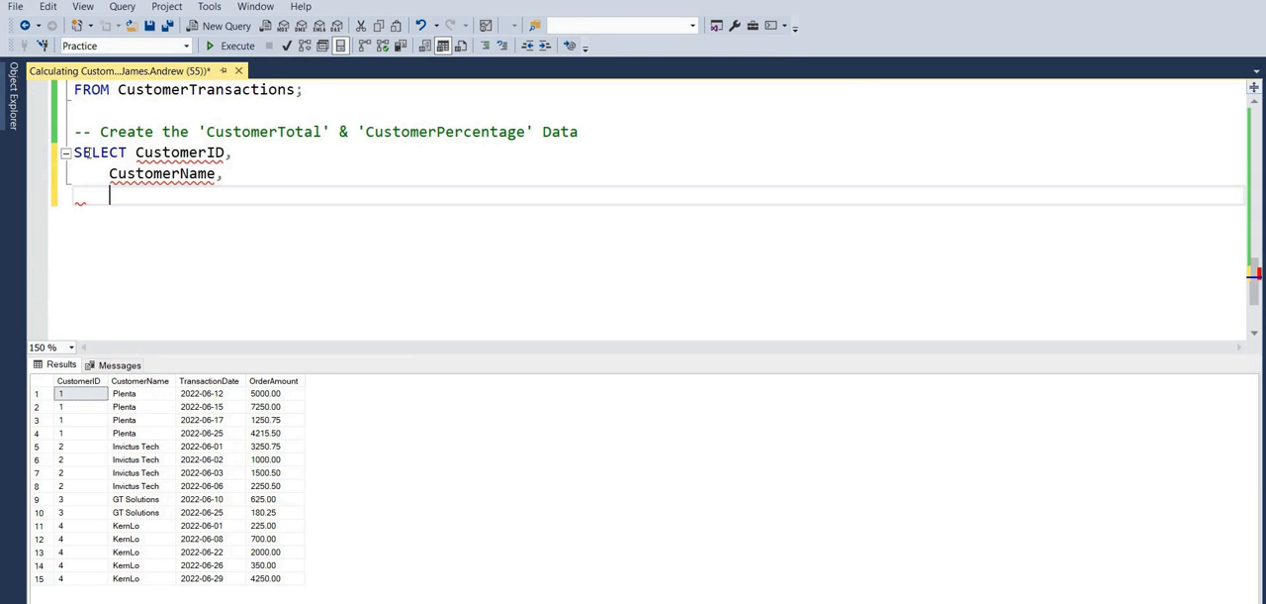
type("Orde")
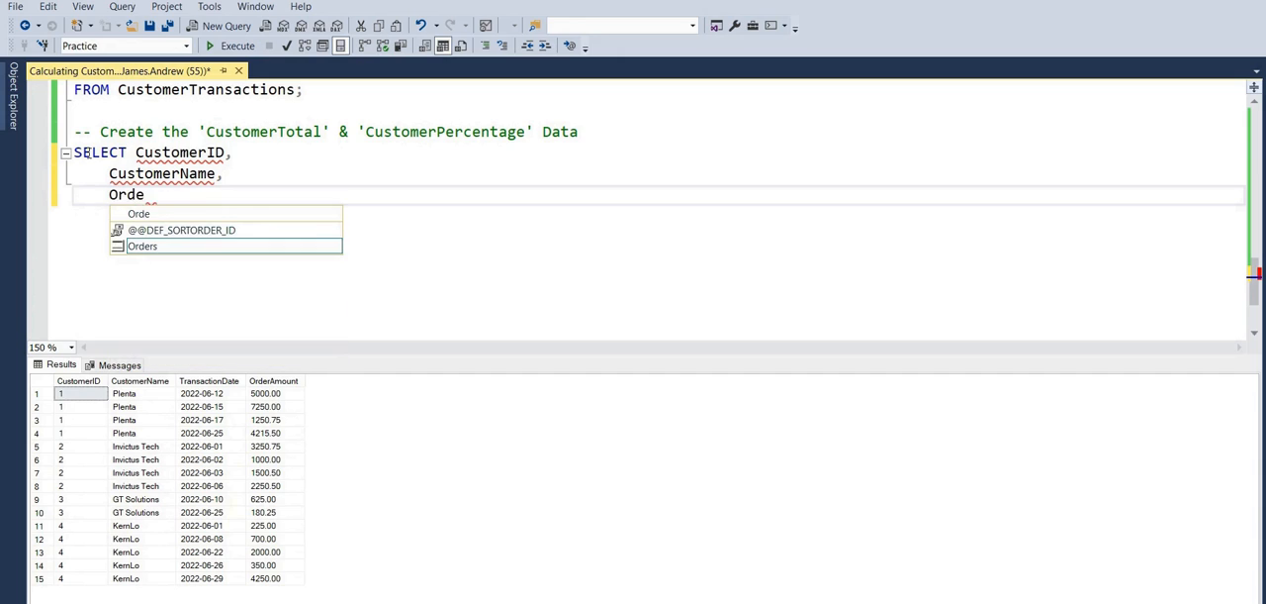
type("rAmount,")
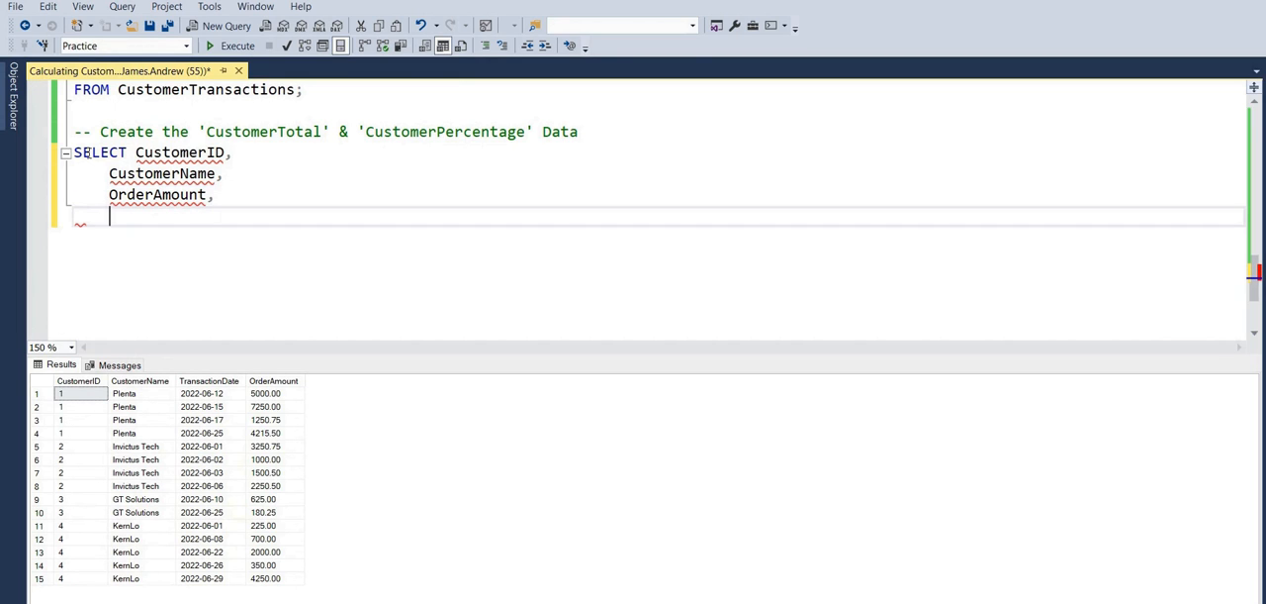
Add SUM(OrderAmount) OVER (PARTITION BY CustomerID) AS CustomerTotal to the select list.
type("SUM(")
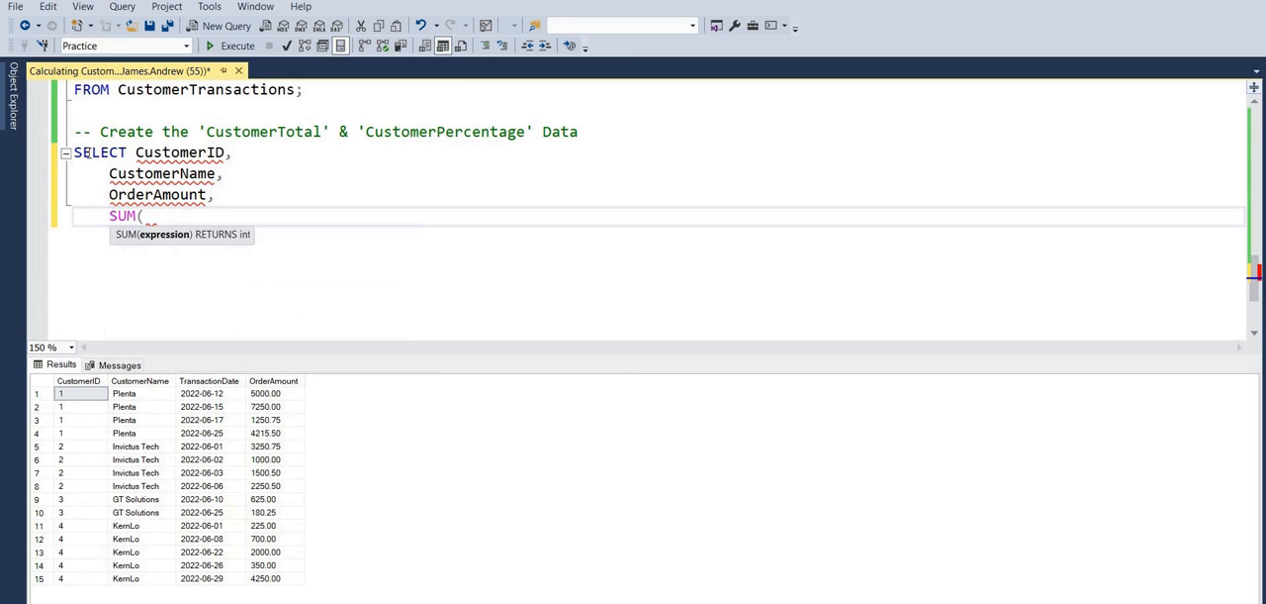
type("OrderAmou")
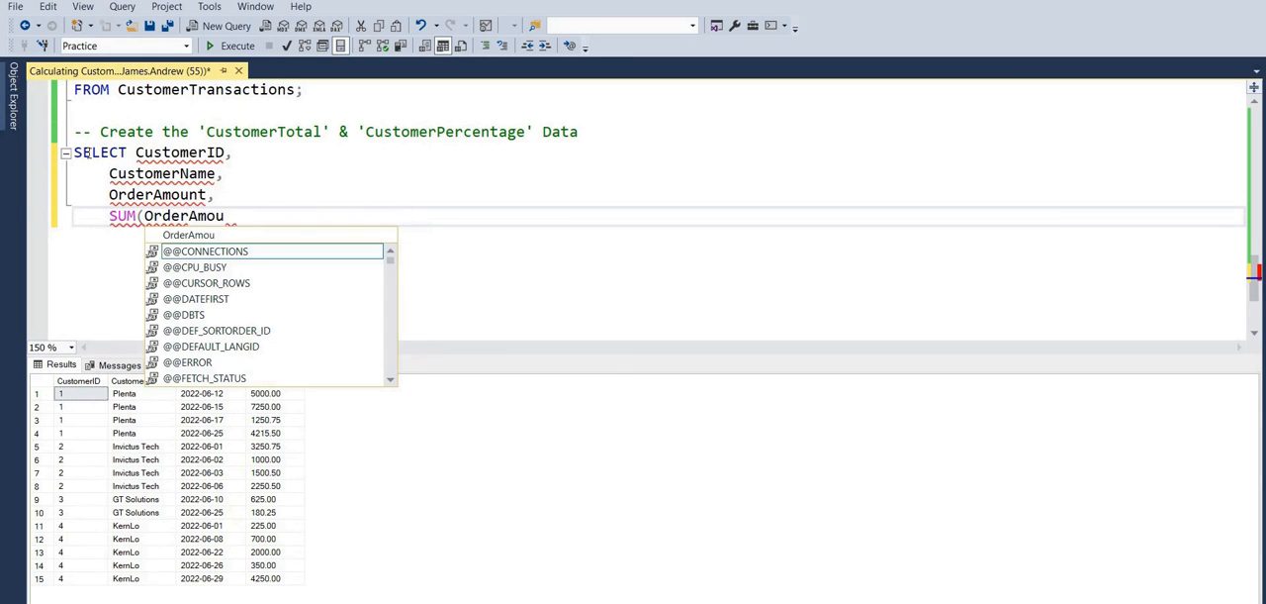
type("nt)")
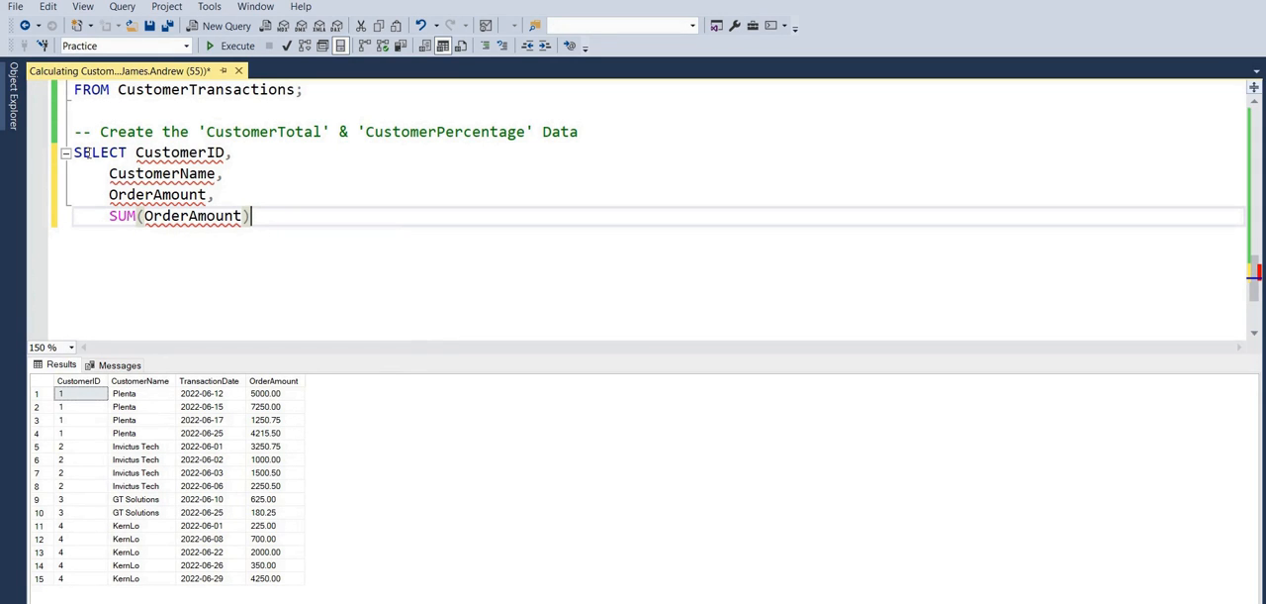
type("OV")
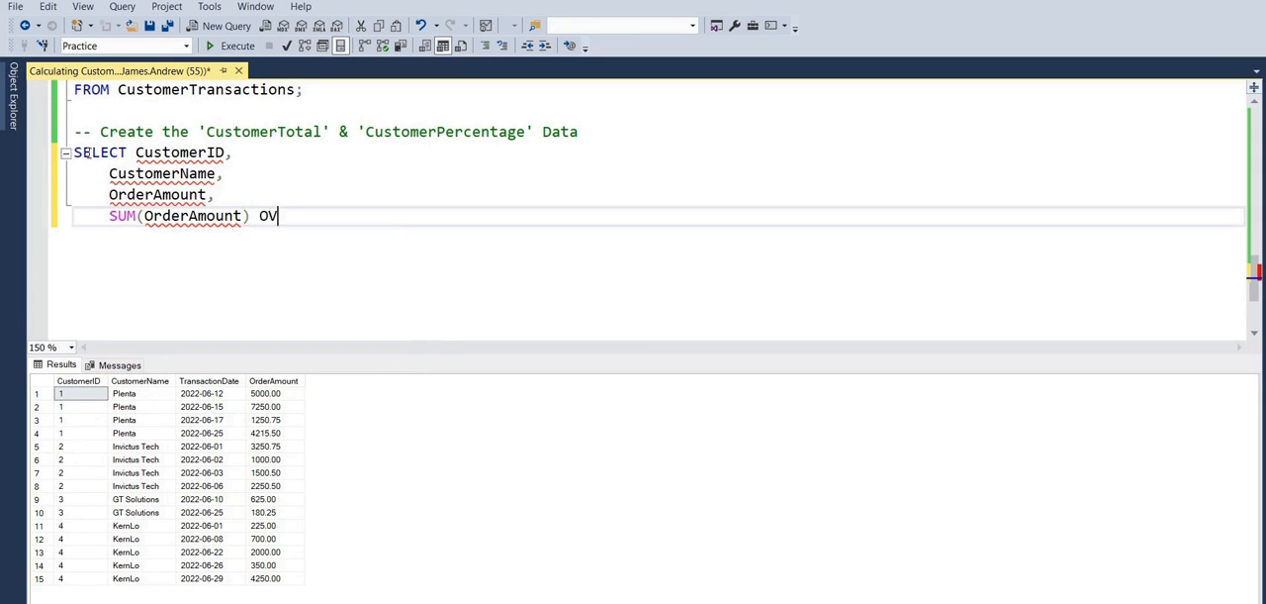
type("ER (PARTITION")
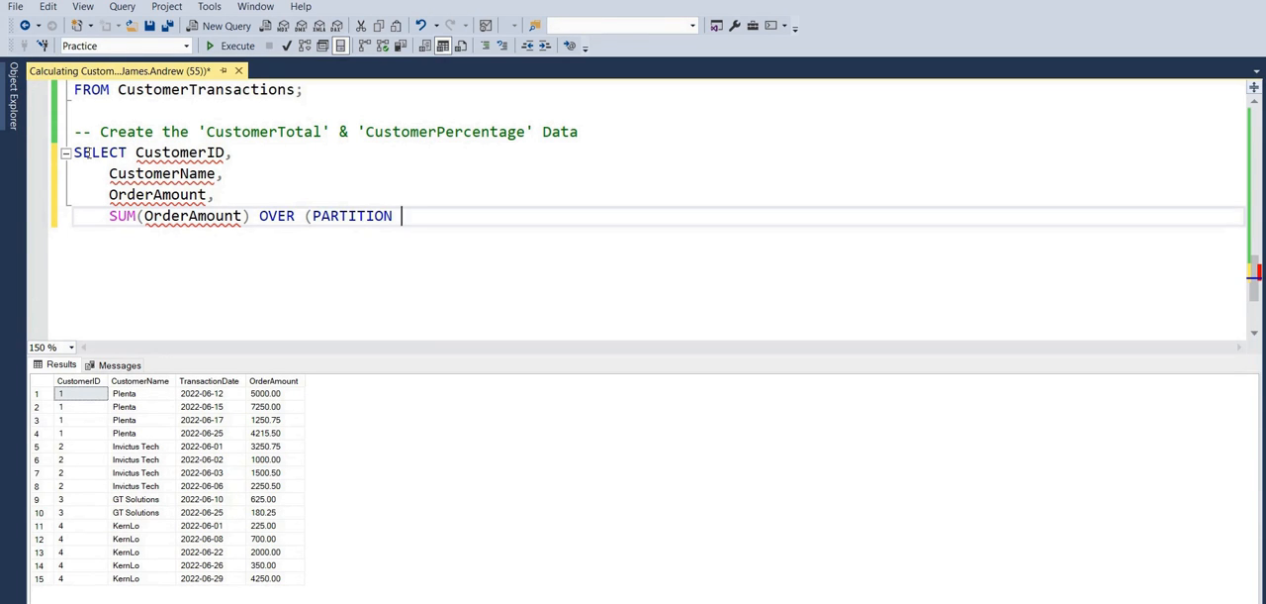
type("BY Custome")
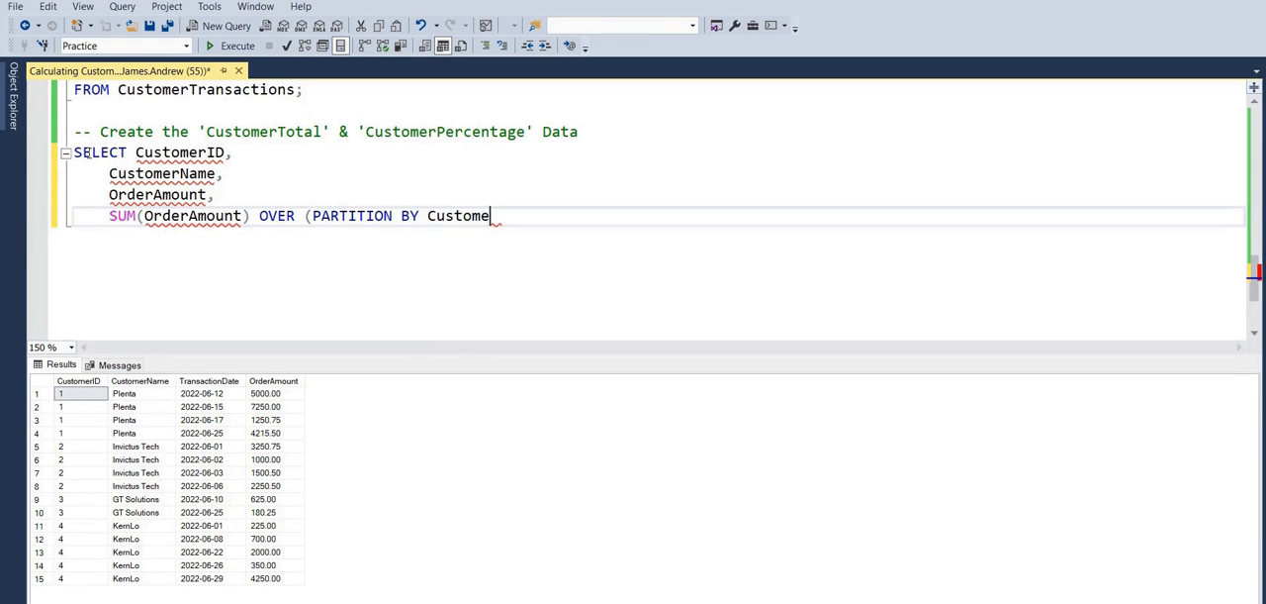
type("rID)")
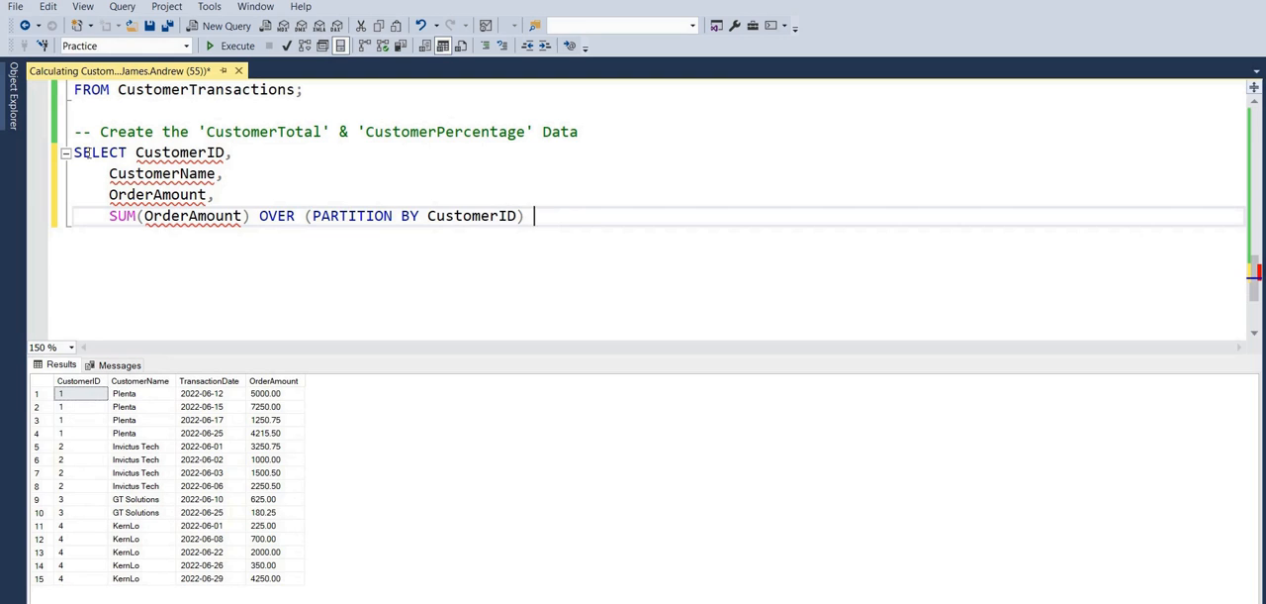
type("AS CustomerTotsa")
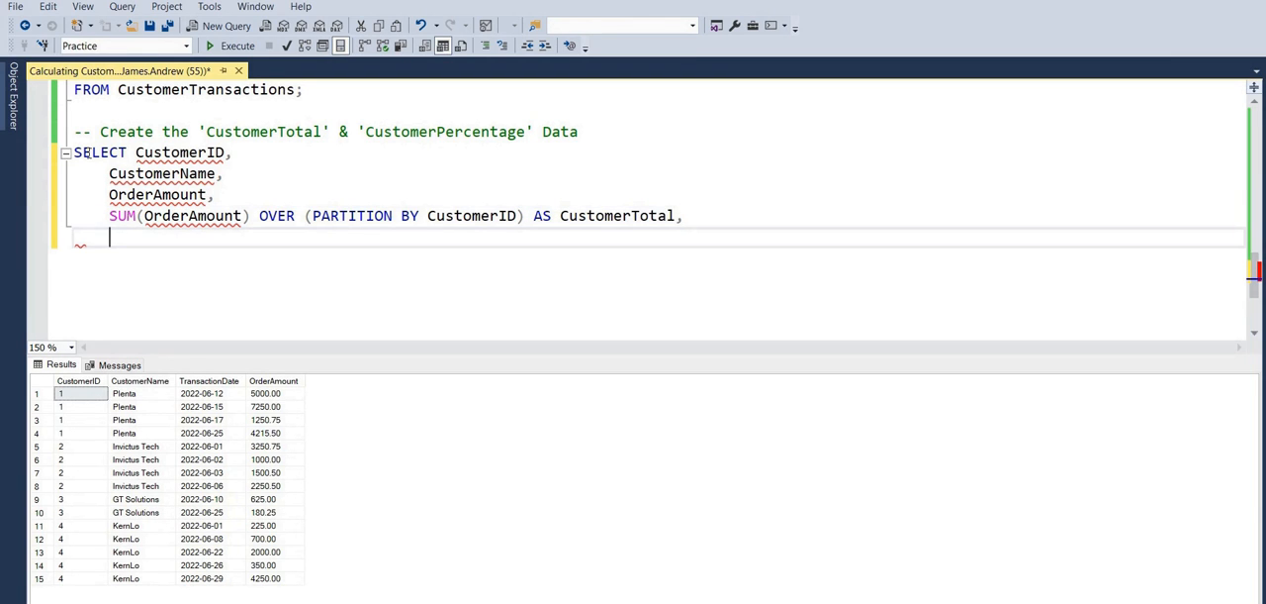
type("OrderAmount /")
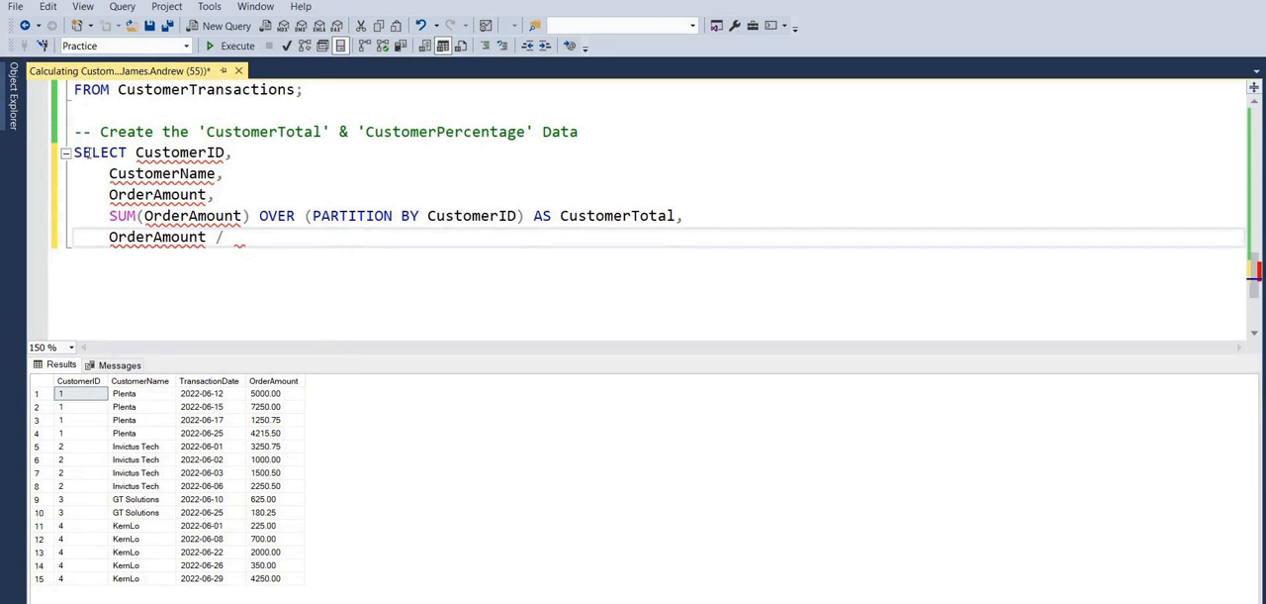
Add OrderAmount / SUM(OrderAmount) OVER (PARTITION BY CustomerID) AS CustomerPercentage and FROM CustomerTransactions.
type("SUM(OrderAmount) OVER (PARTITION BY C")
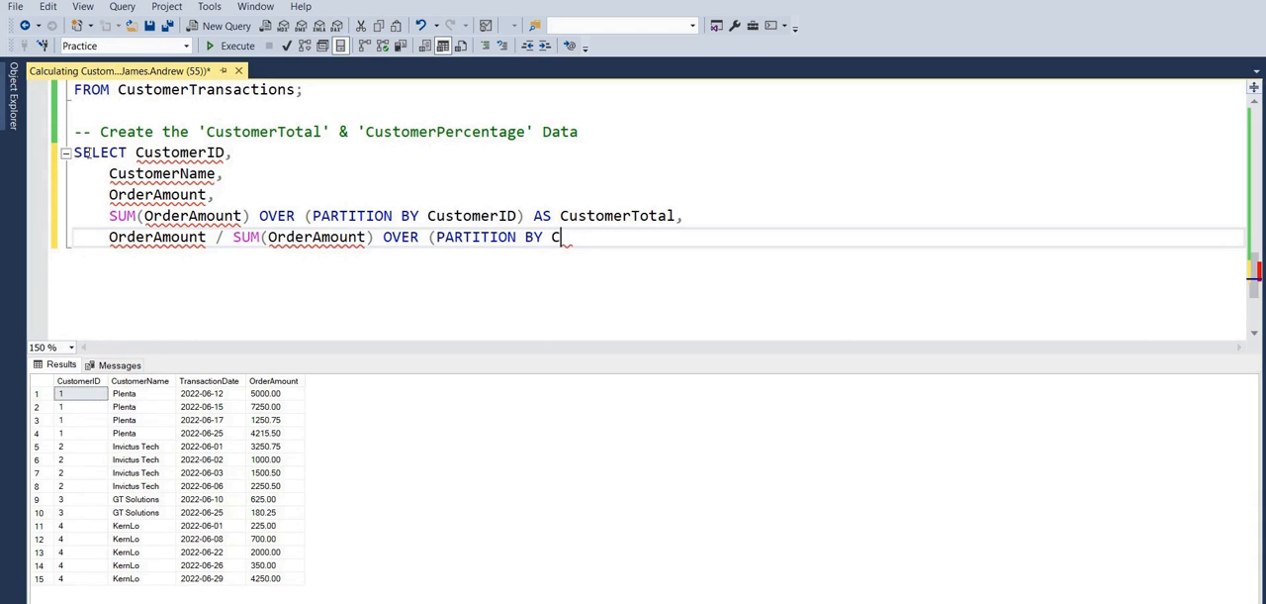
type("ustomerID) AS")
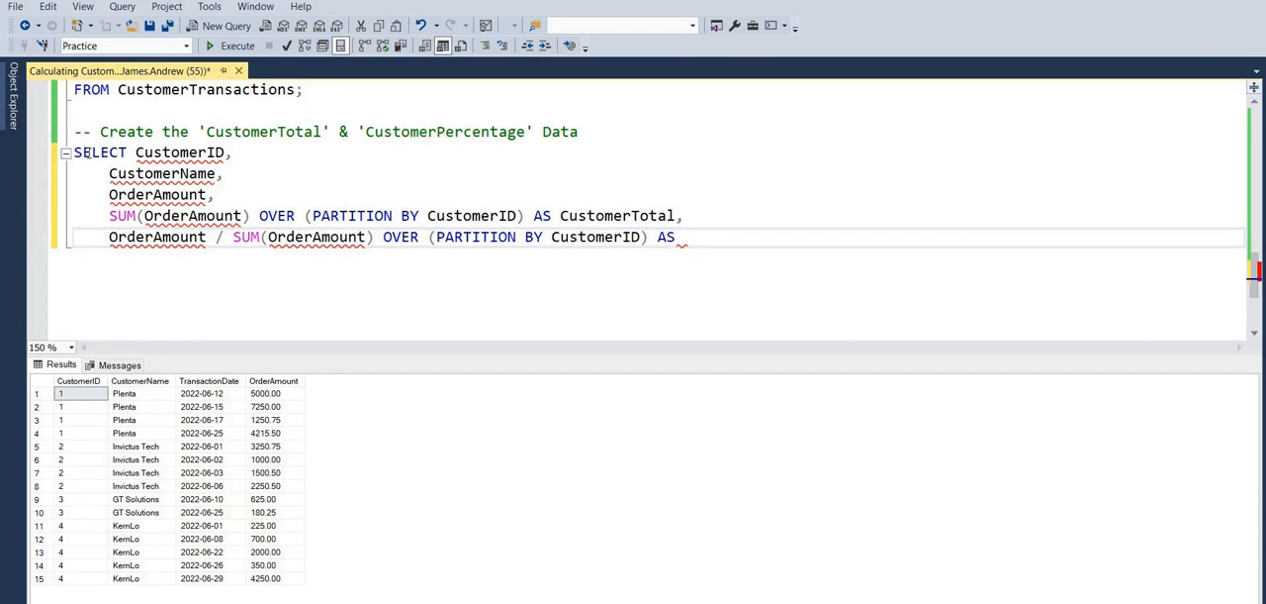
type("CustomerPercent")
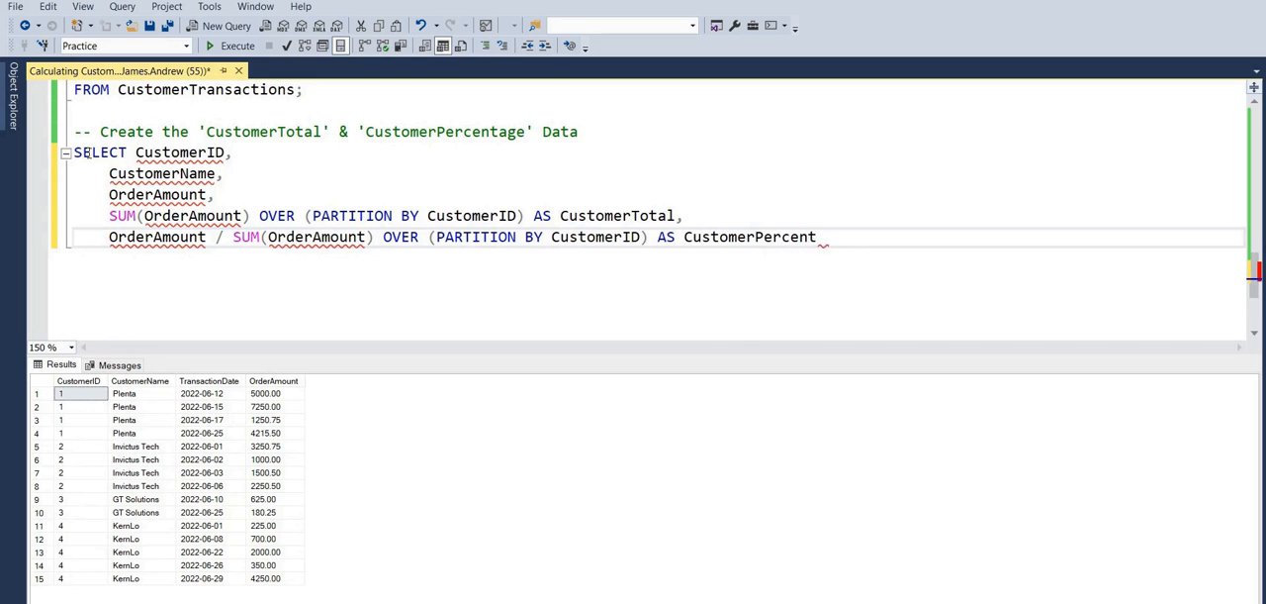
type("age")
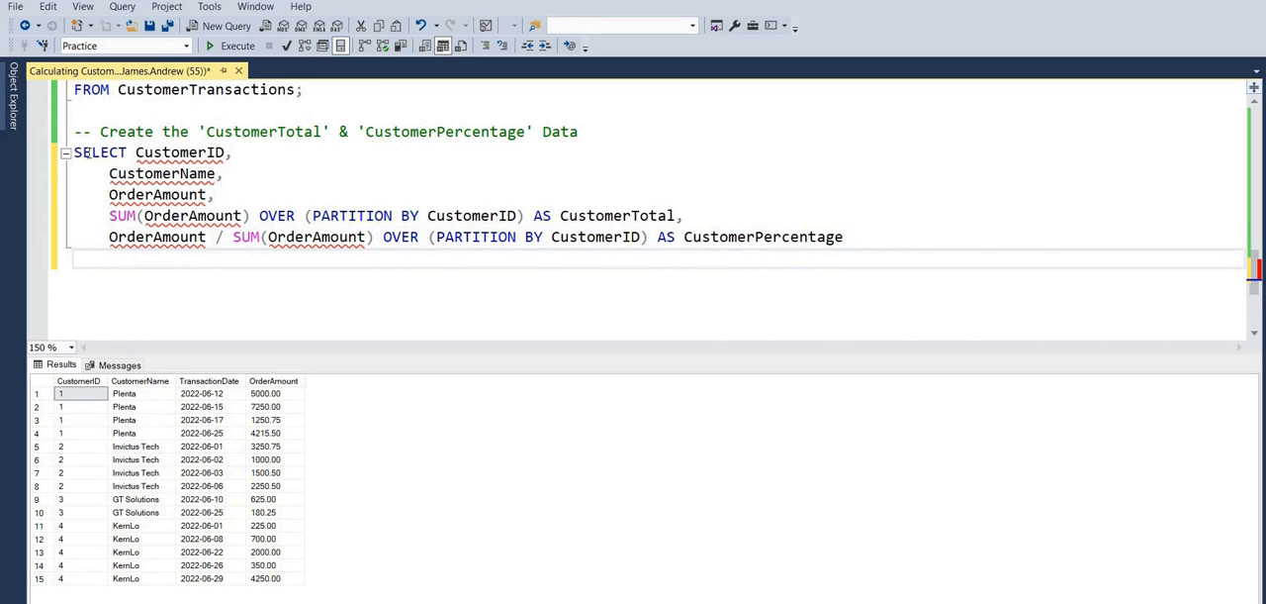
type("FROM CustomerTransactions;")
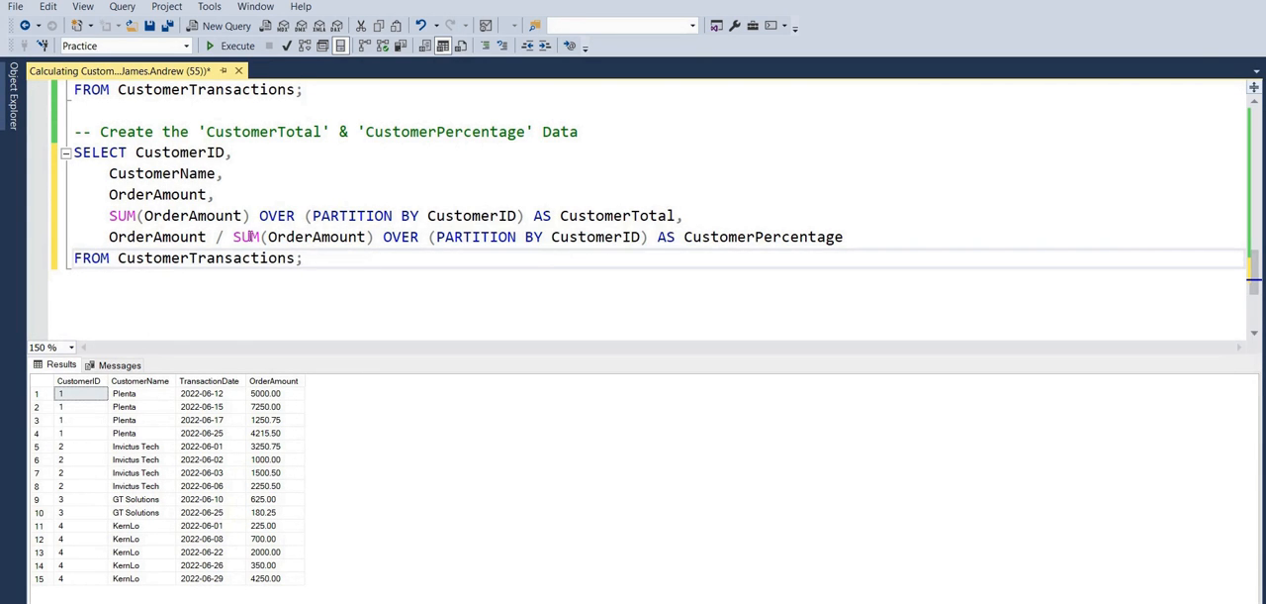
Execute the window-function query to show each order with CustomerTotal and CustomerPercentage.
left_click(238, 45)
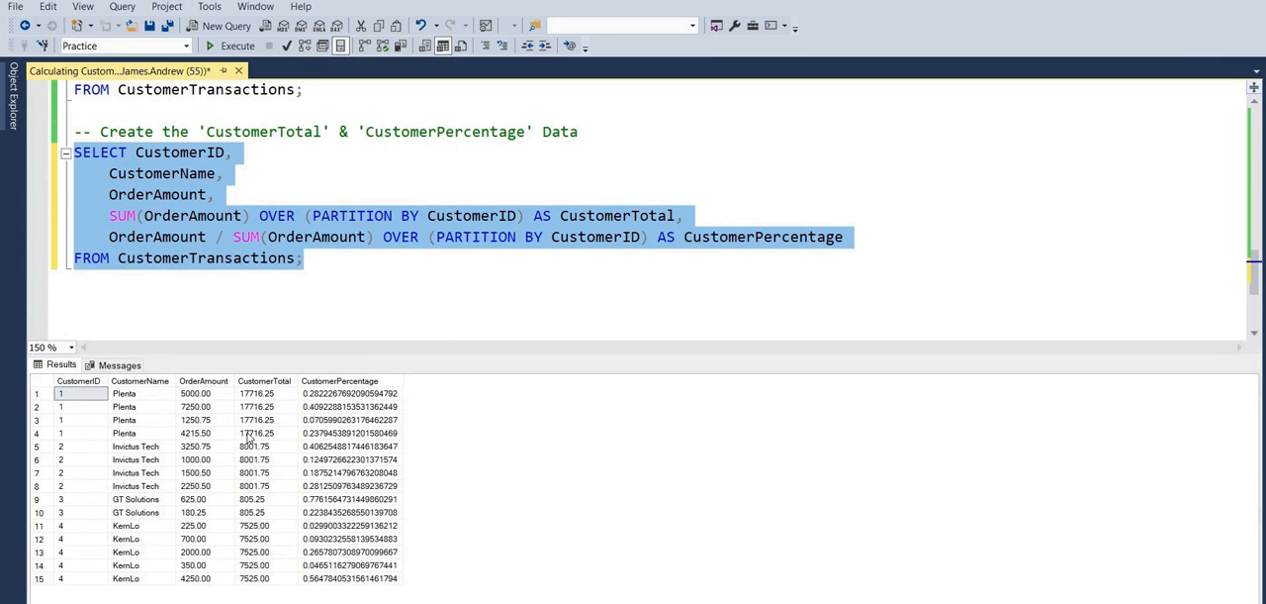
mouse_move(202, 522)
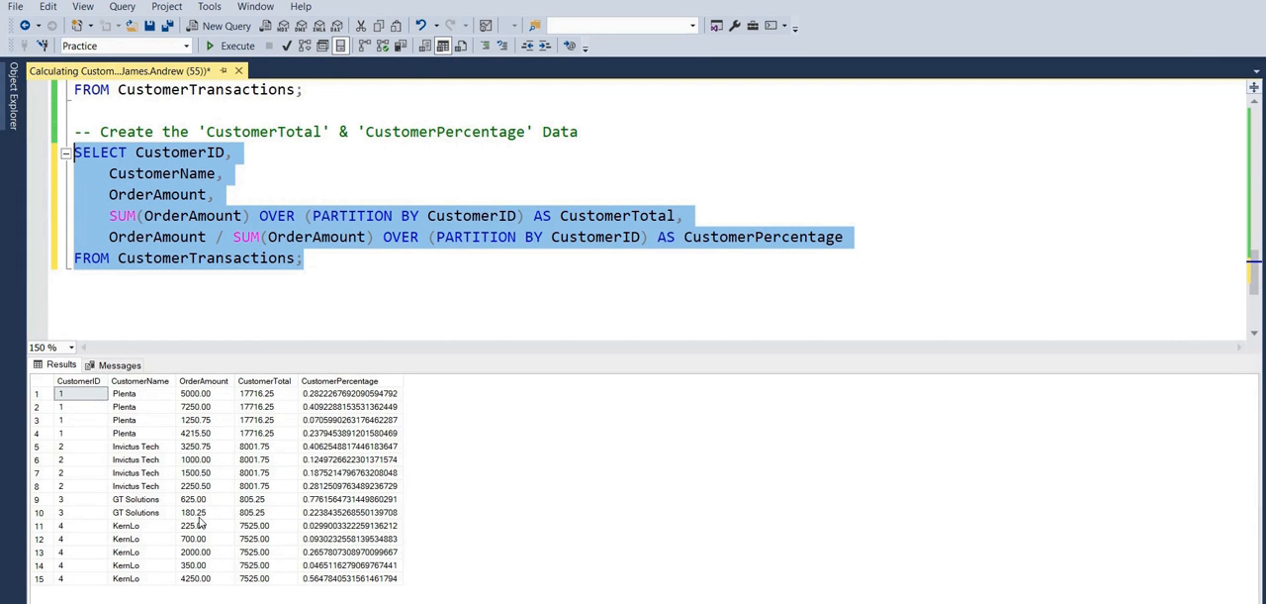
mouse_move(253, 597)
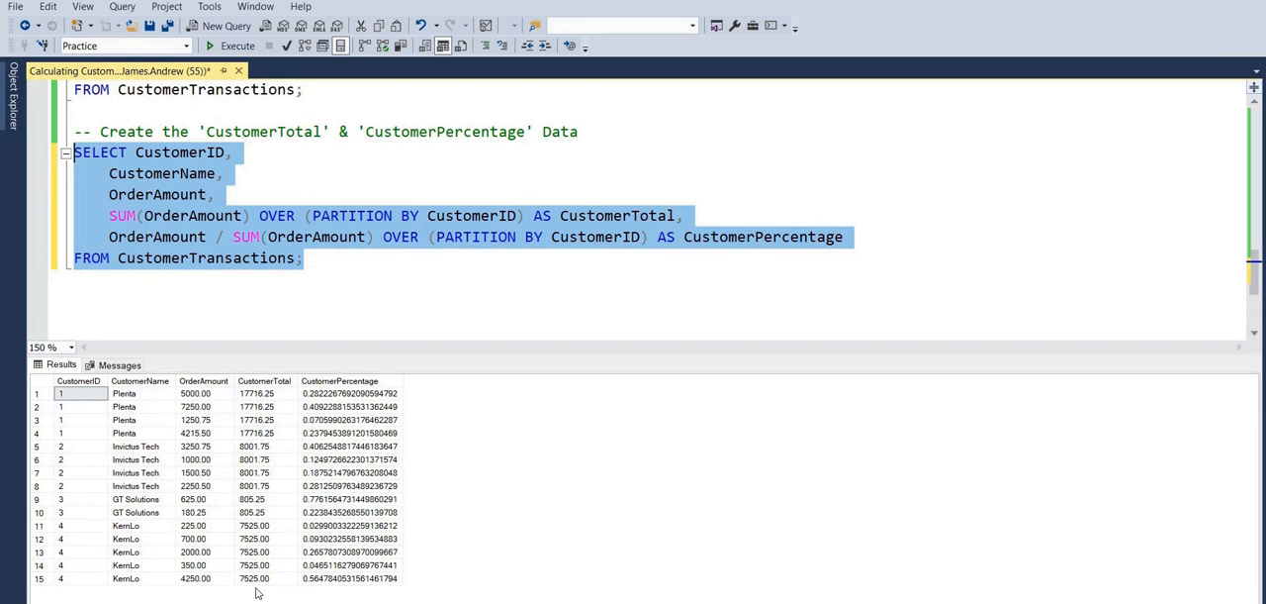
mouse_move(321, 404)
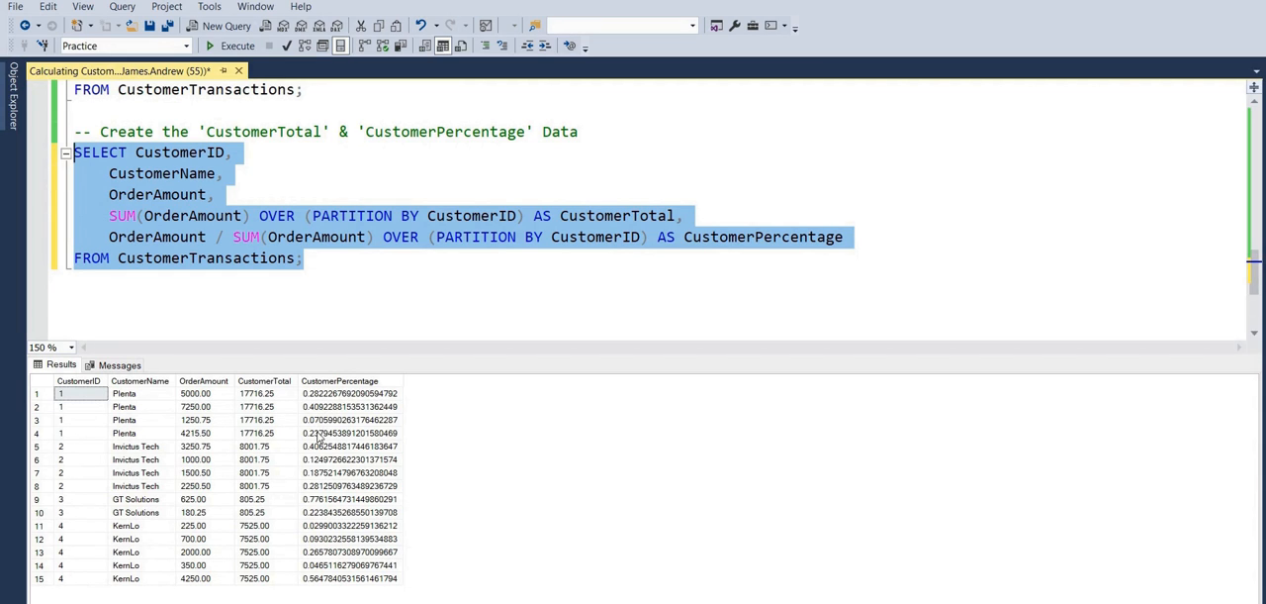
mouse_move(360, 465)
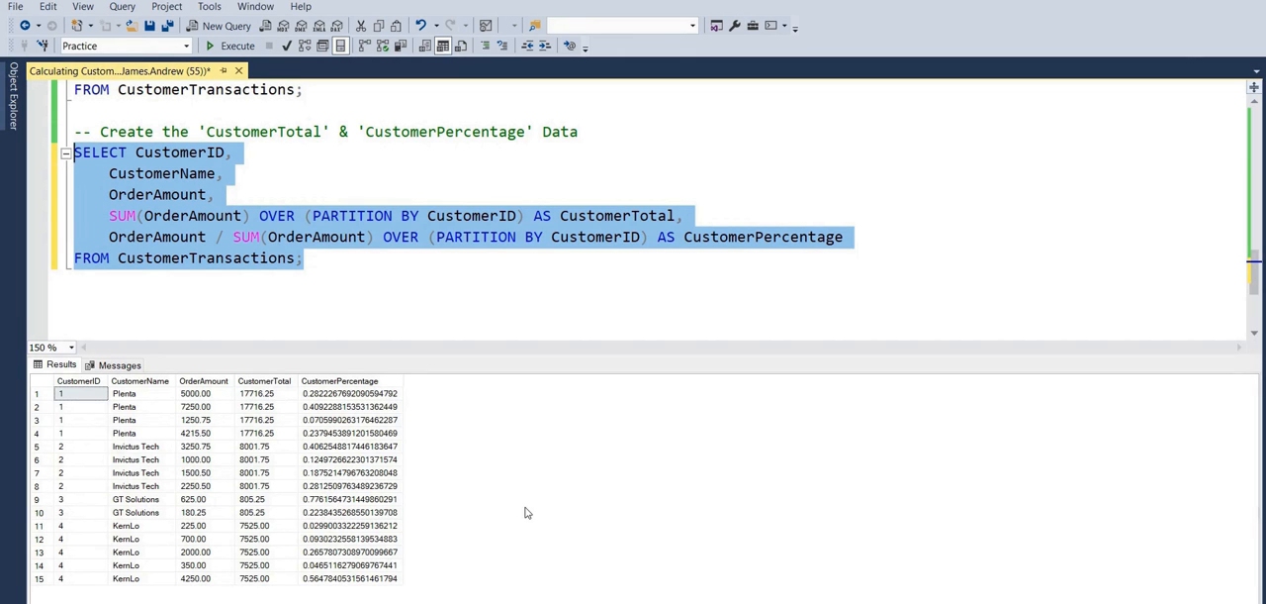
mouse_move(346, 266)
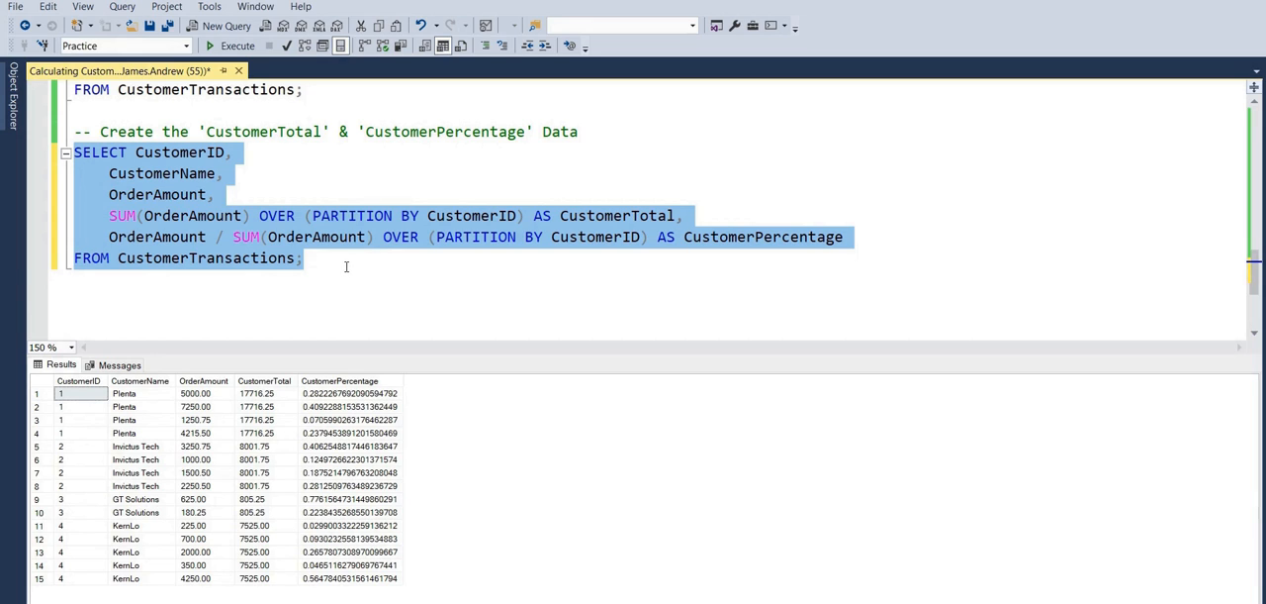